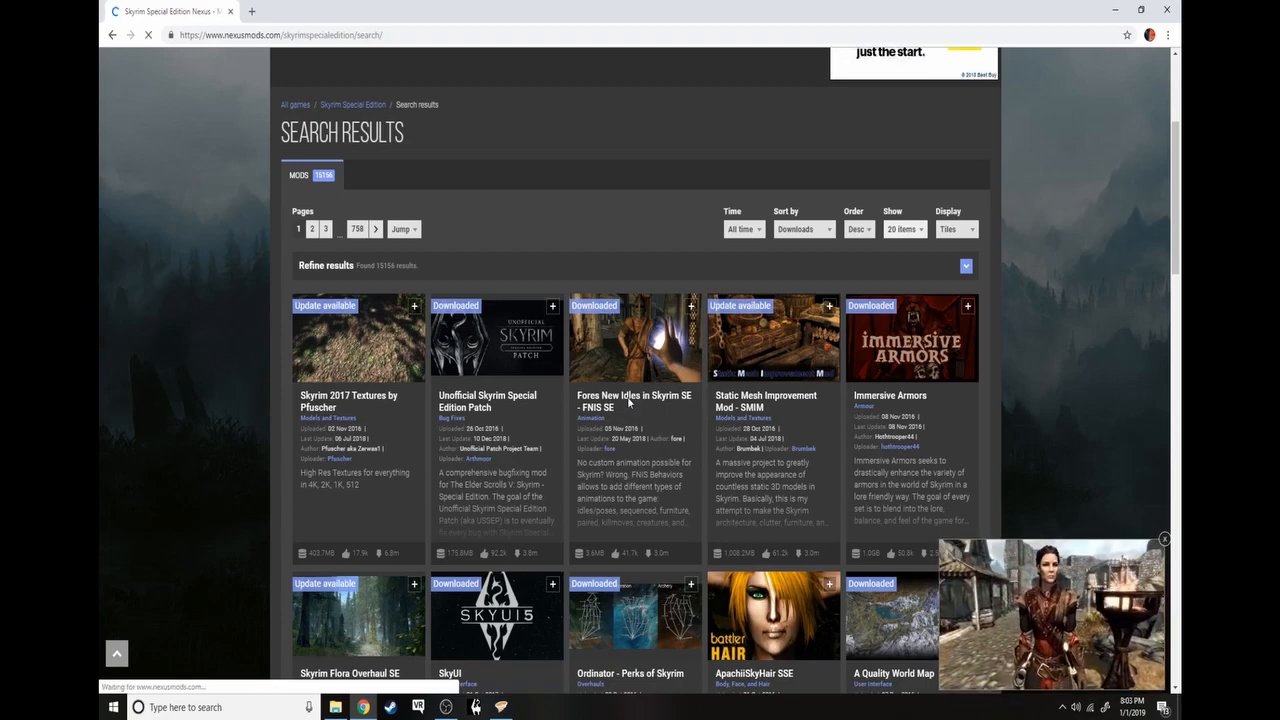
- View the FNIS SE mod page and scroll through its main and optional files
{"action": "left_click", "coordinate": [632, 400]}
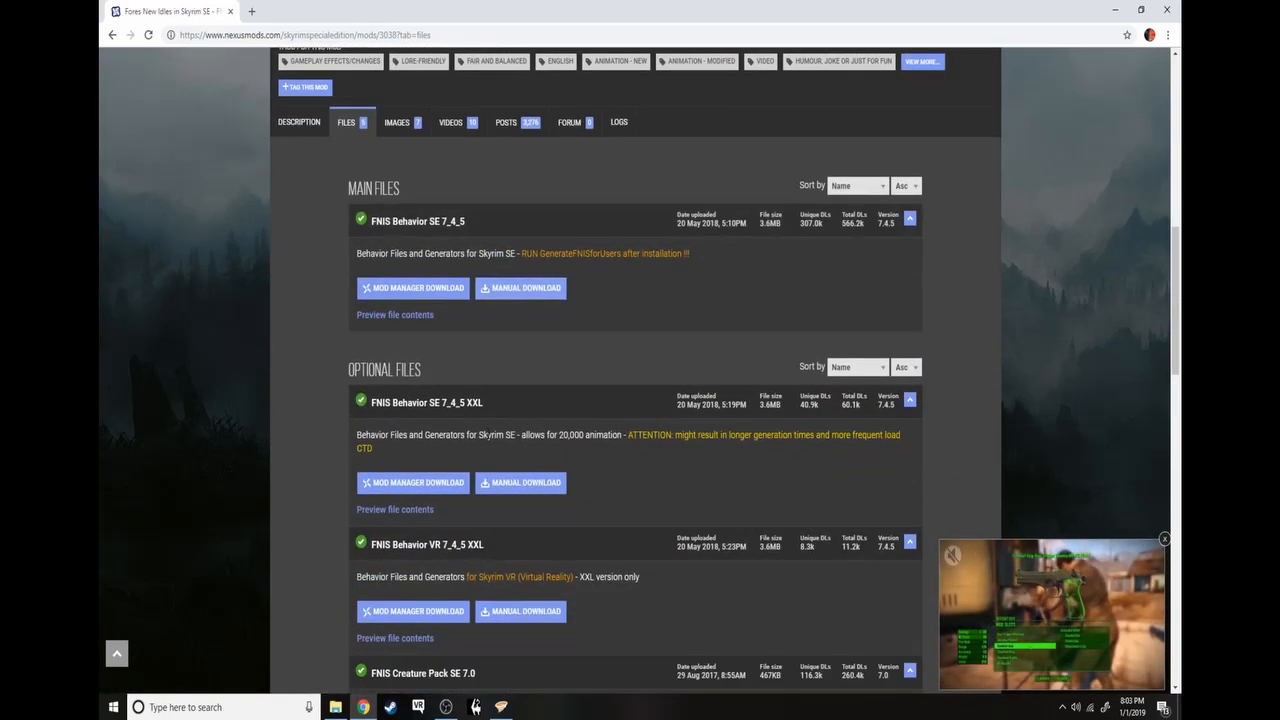
{"action": "scroll", "scroll_direction": "down", "scroll_amount": 3}
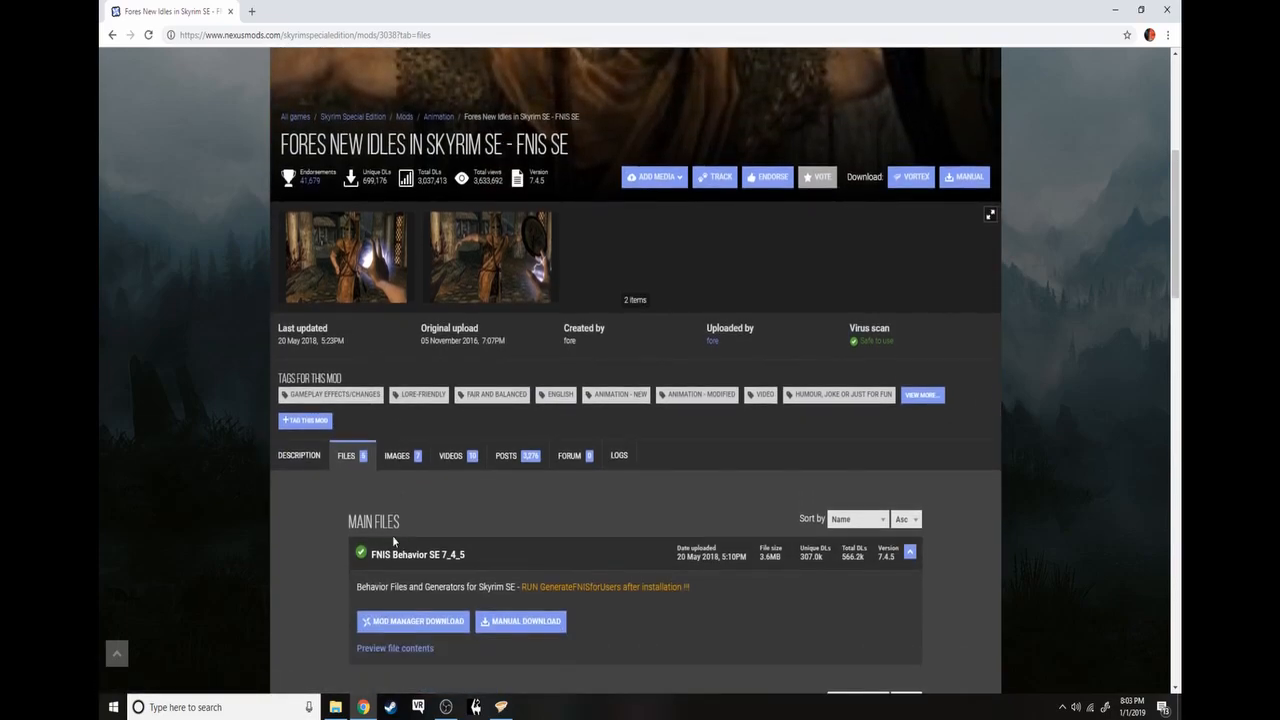
{"action": "scroll", "scroll_direction": "down", "scroll_amount": 3}
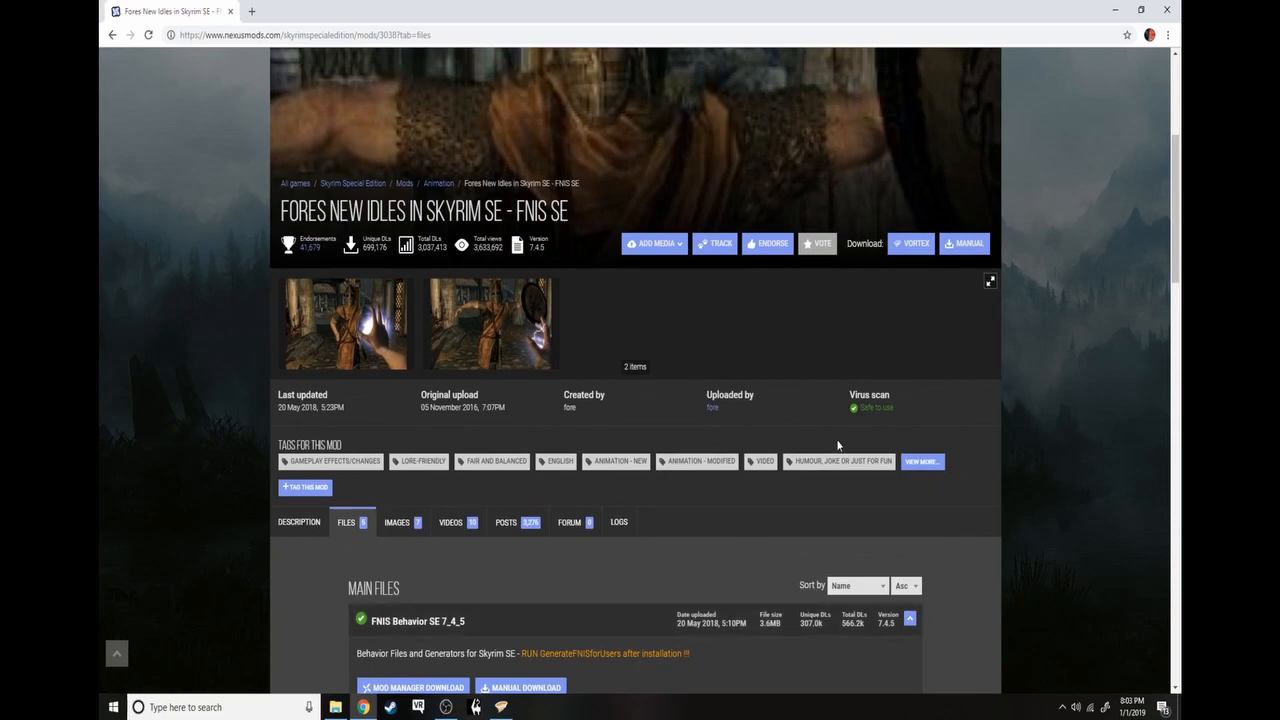
{"action": "scroll", "scroll_direction": "down", "scroll_amount": 3}
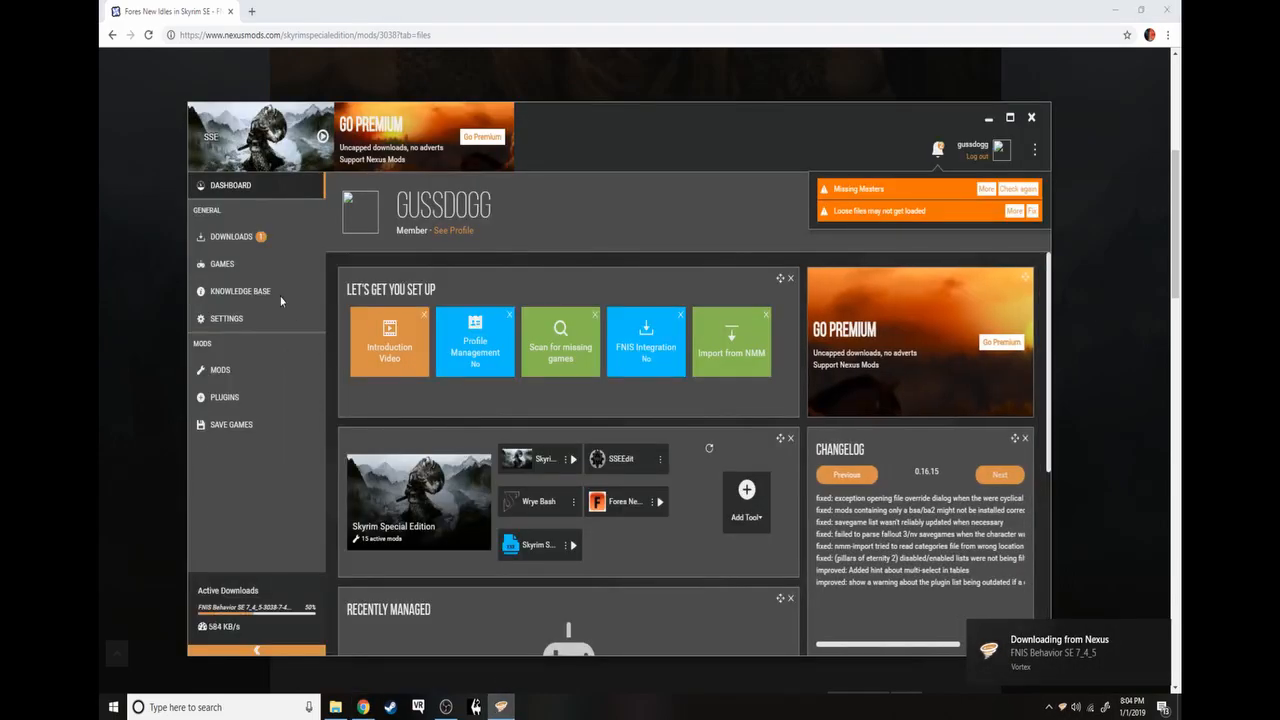
- Install the finished FNIS Behavior SE 7.4.5 download from Downloads and enable the mod
{"action": "left_click", "coordinate": [232, 236]}
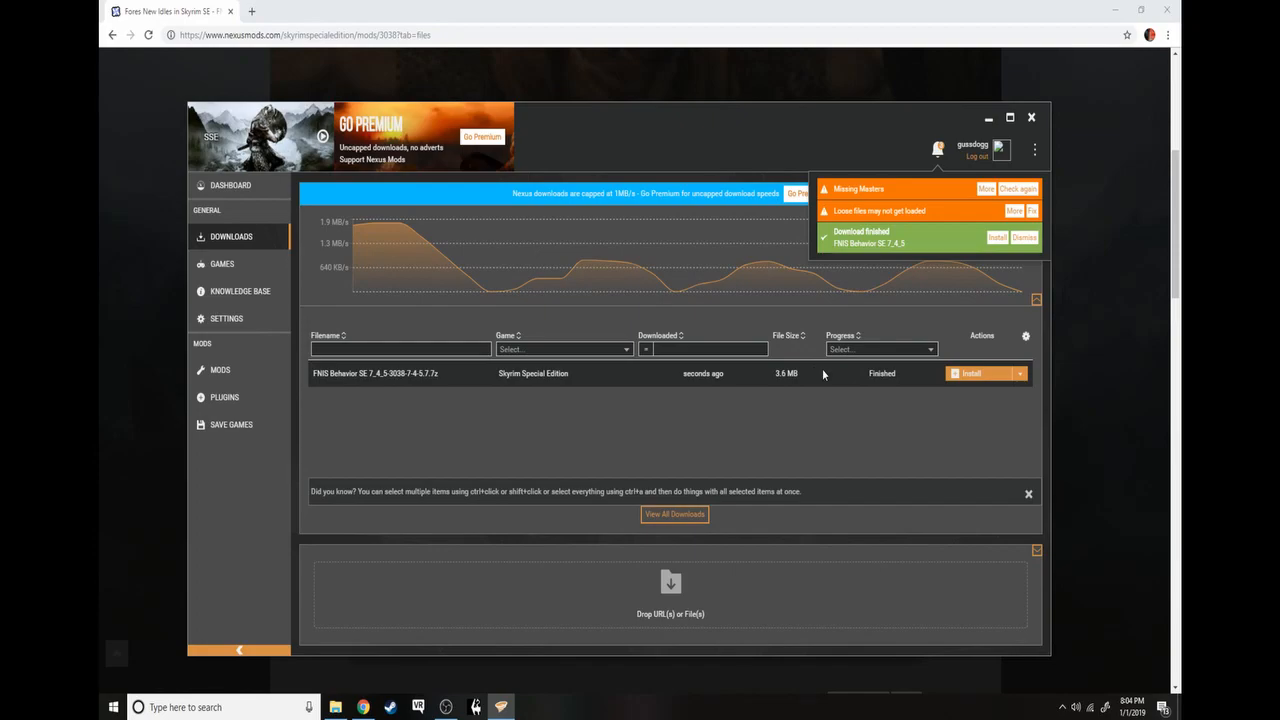
{"action": "mouse_move", "coordinate": [980, 256]}
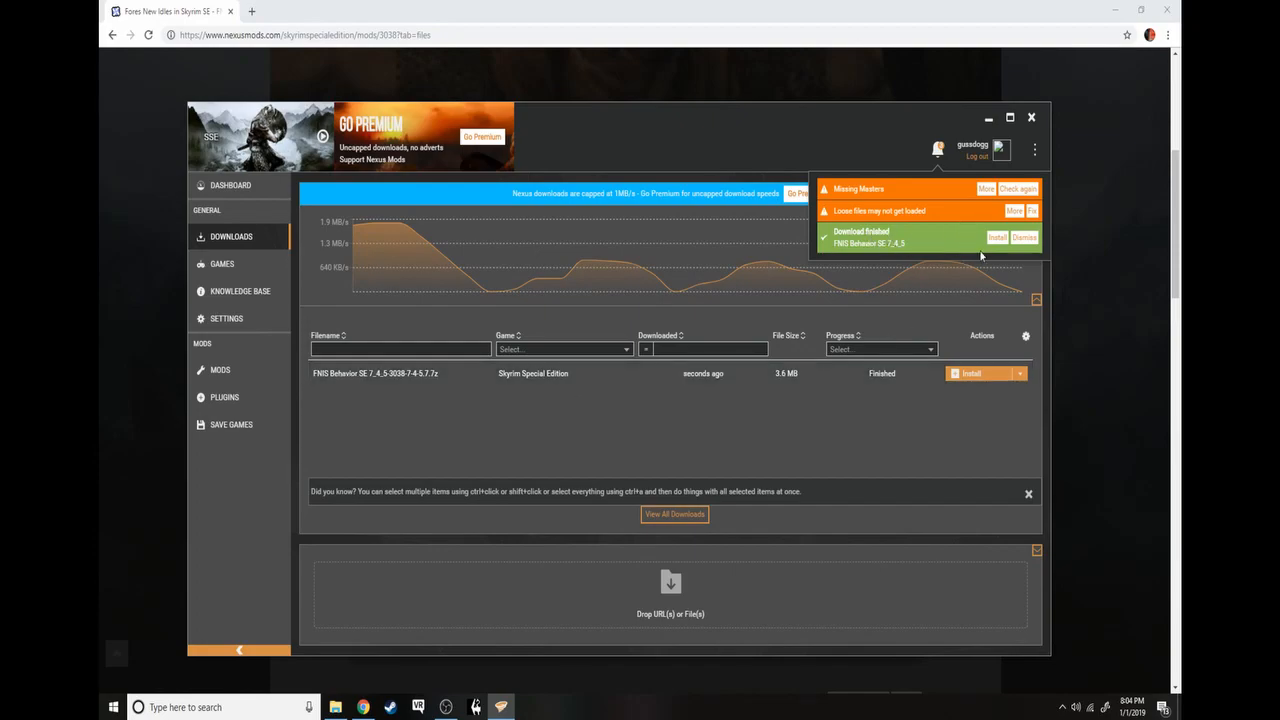
{"action": "left_click", "coordinate": [996, 236]}
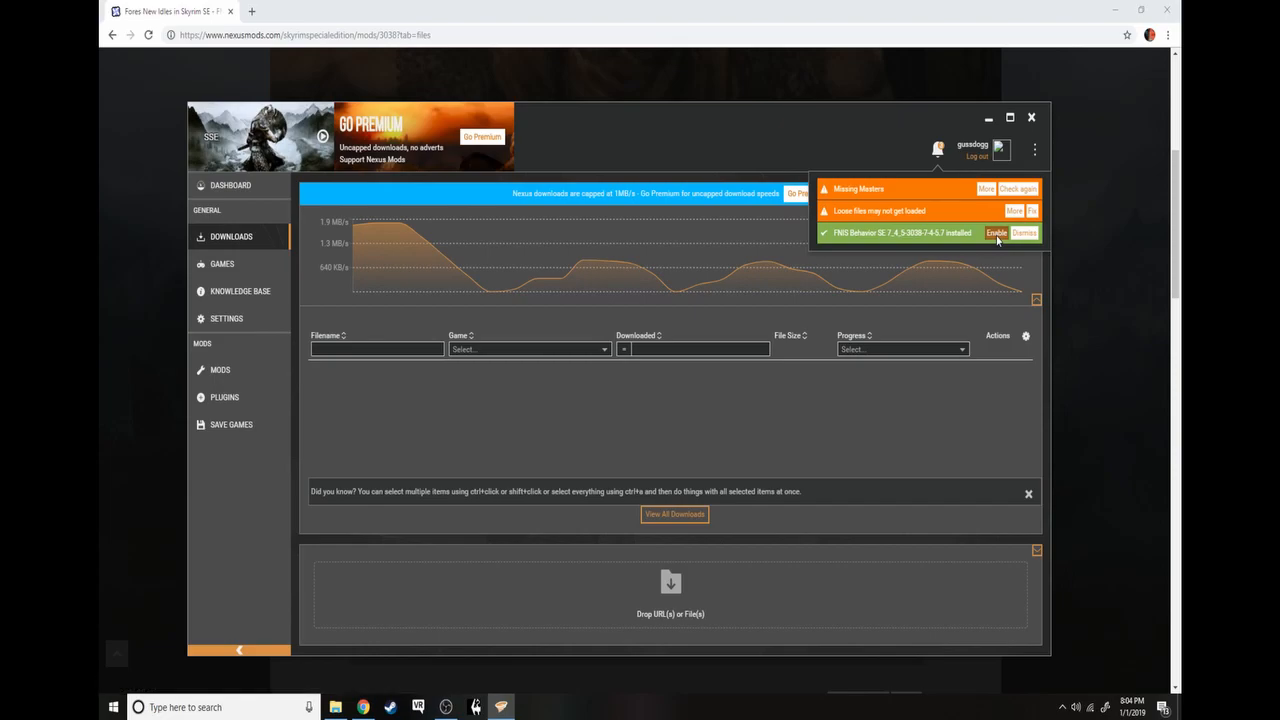
{"action": "left_click", "coordinate": [1024, 232]}
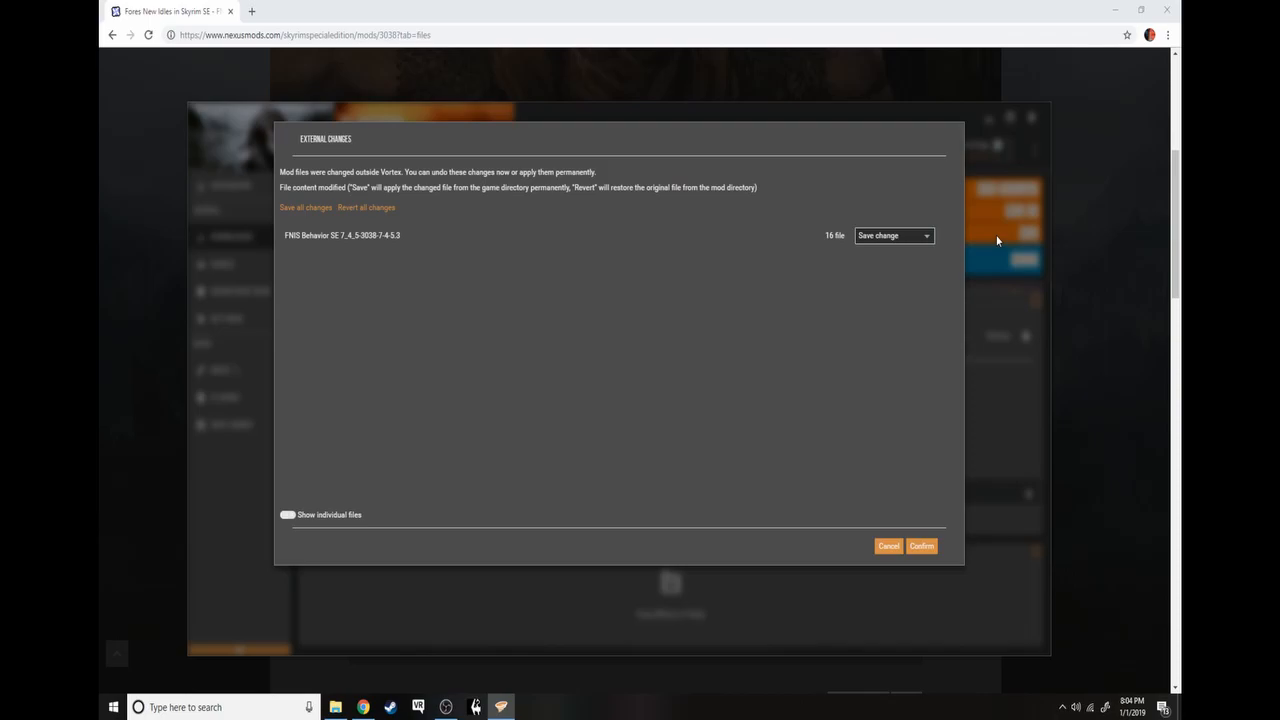
{"action": "mouse_move", "coordinate": [1012, 266]}
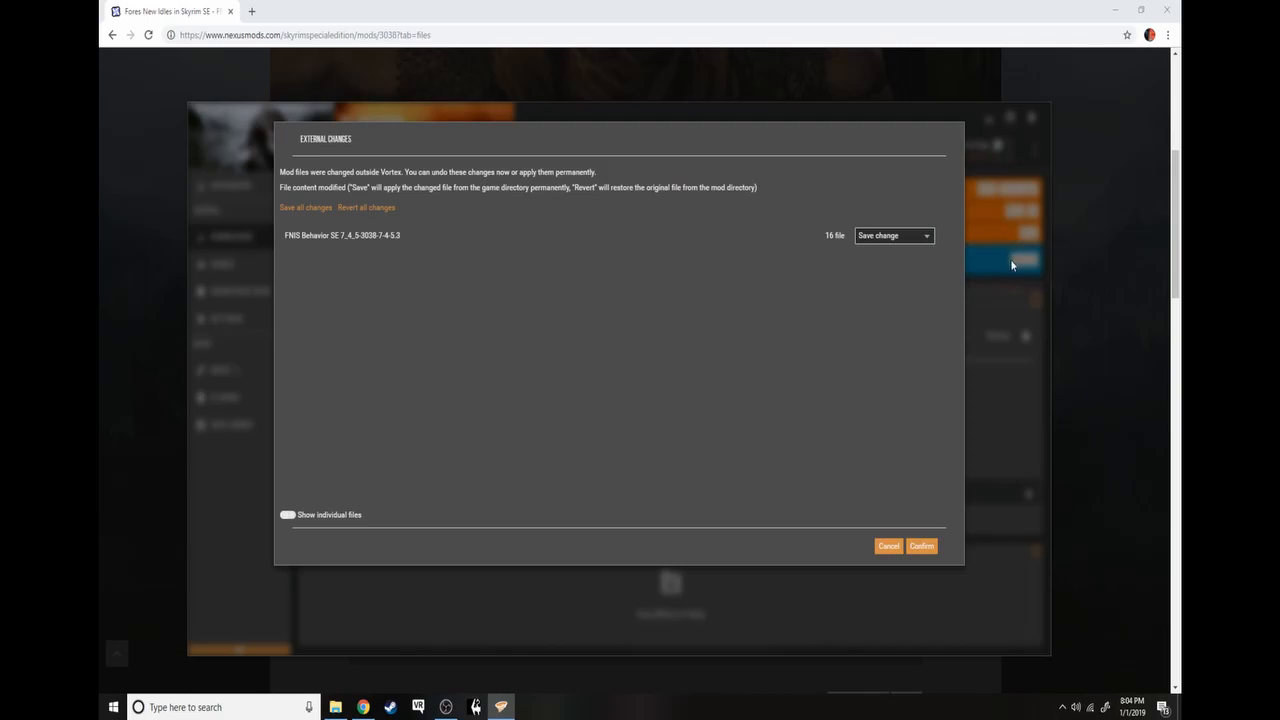
- Confirm the External Changes dialog with 'Save change' kept for the FNIS files
{"action": "left_click", "coordinate": [920, 546]}
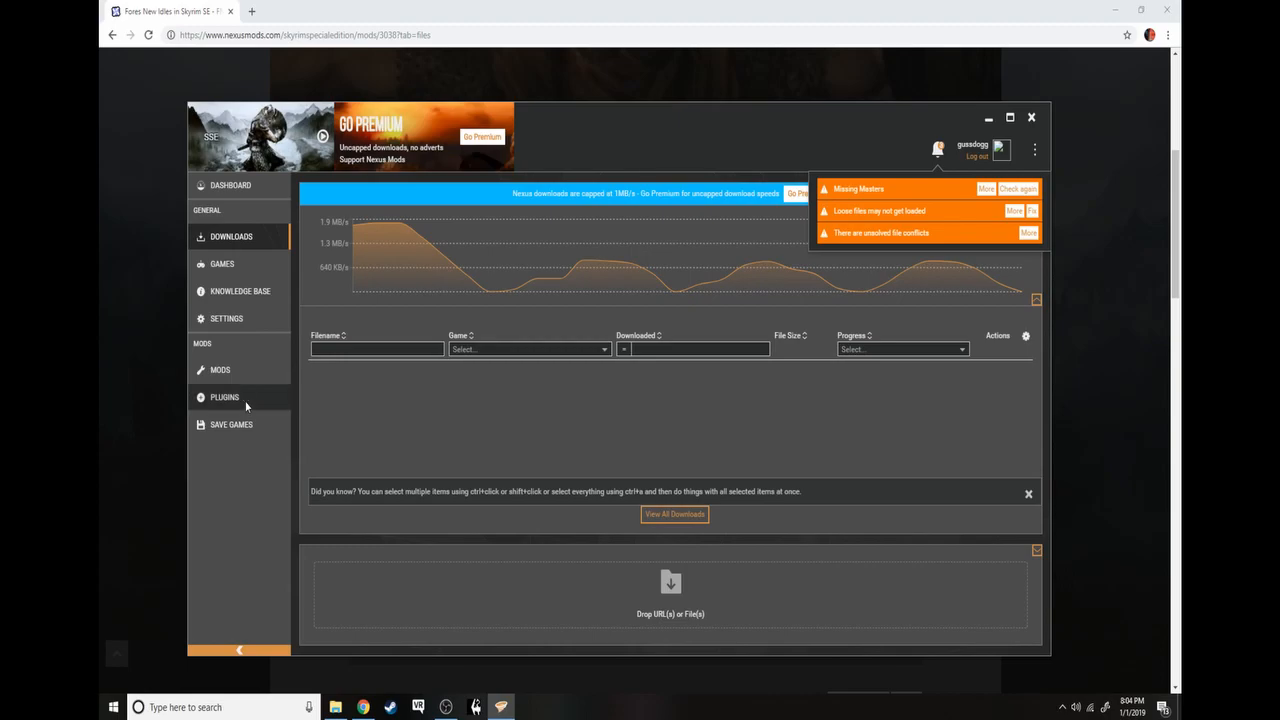
{"action": "mouse_move", "coordinate": [232, 184]}
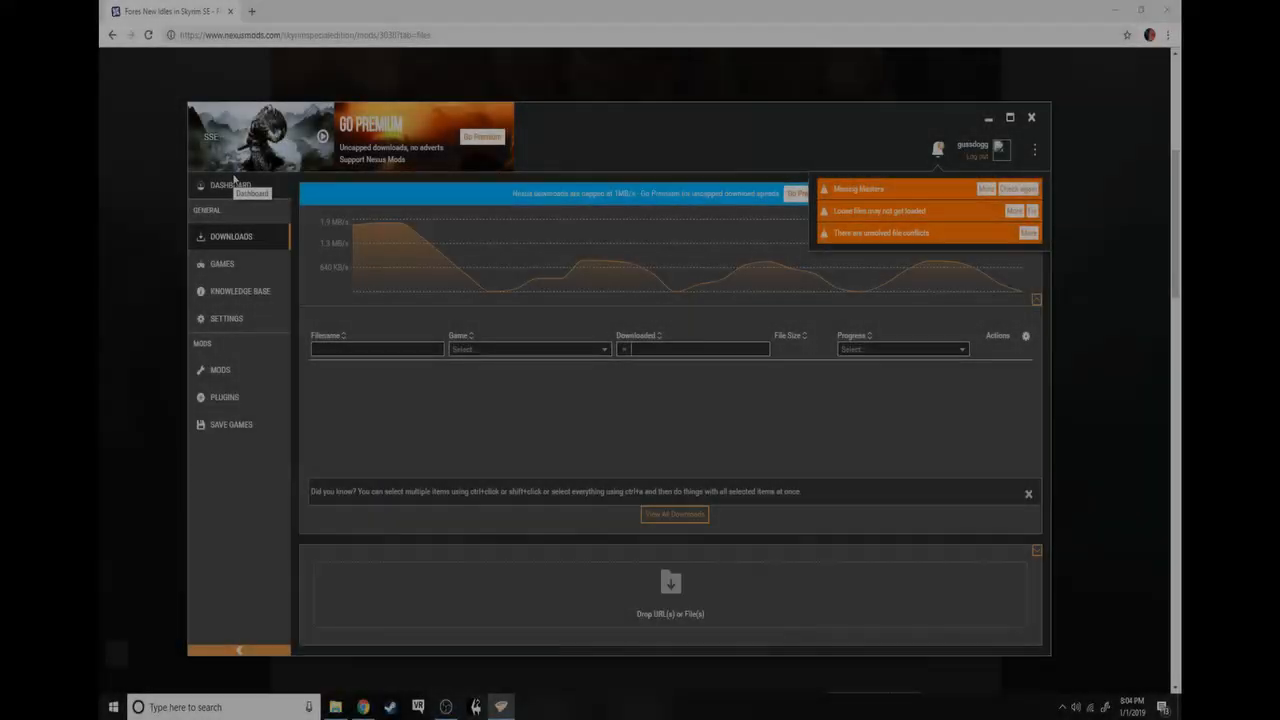
- From the dashboard's Unsolved Conflict dialog, show the conflicting FNIS SE mods
{"action": "left_click", "coordinate": [232, 184]}
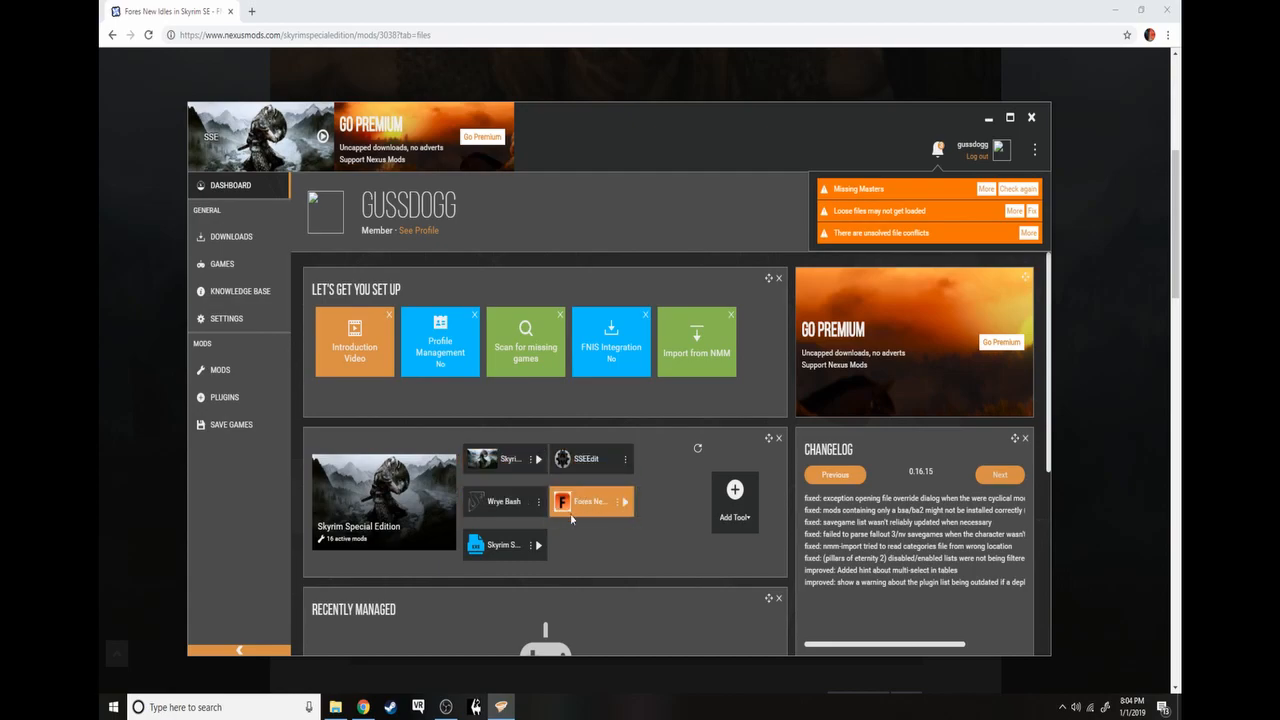
{"action": "mouse_move", "coordinate": [588, 524]}
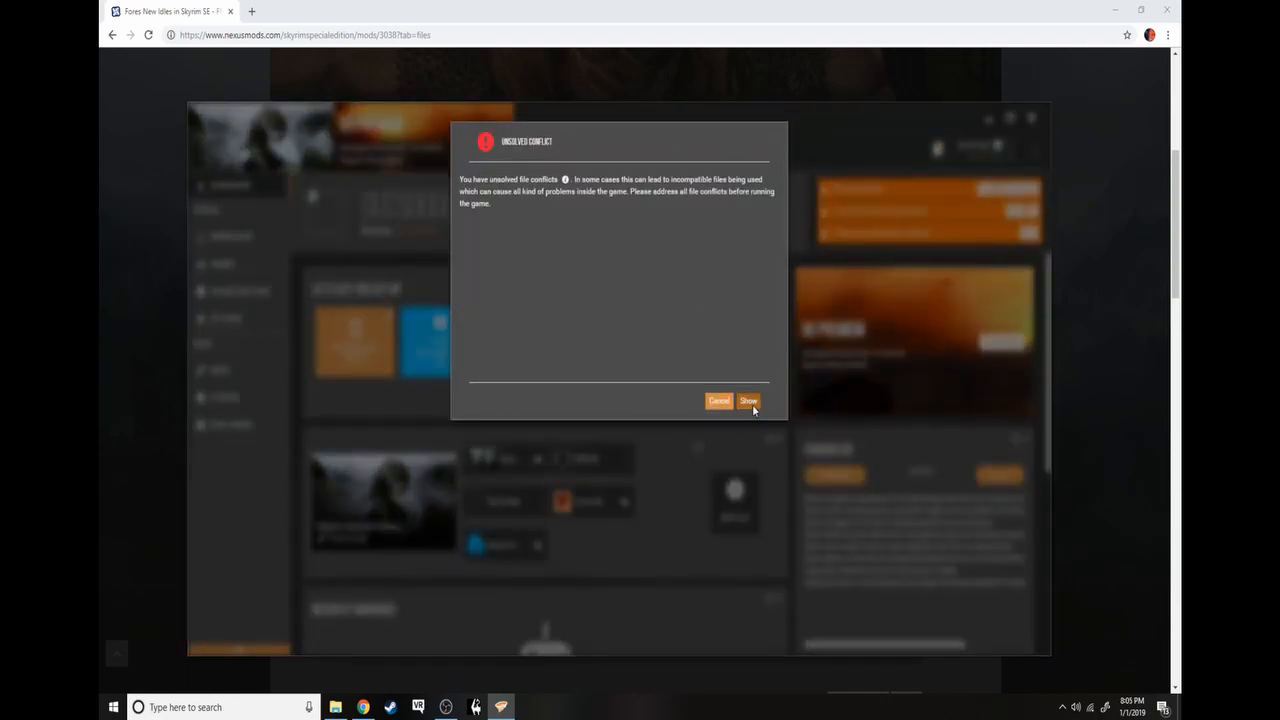
{"action": "left_click", "coordinate": [719, 400]}
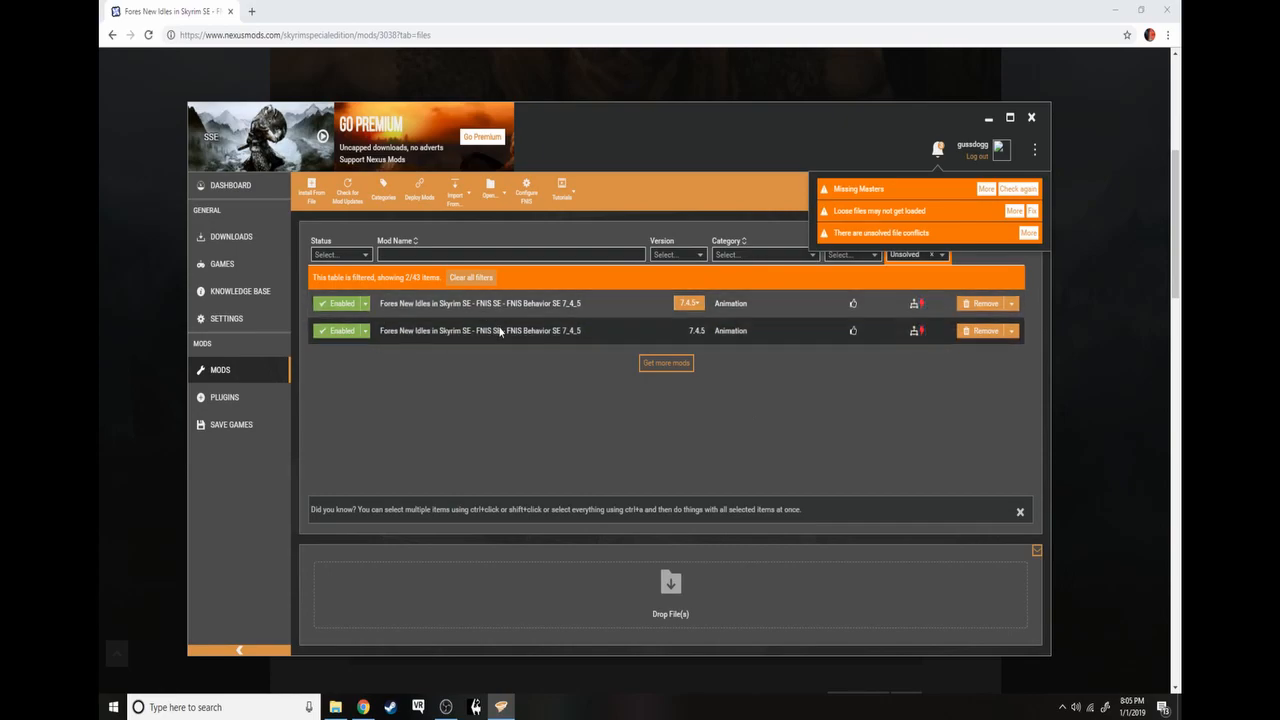
- Remove the duplicate FNIS Behavior SE 7.4.5 entry, keeping one enabled, and return to the dashboard
{"action": "left_click", "coordinate": [342, 330]}
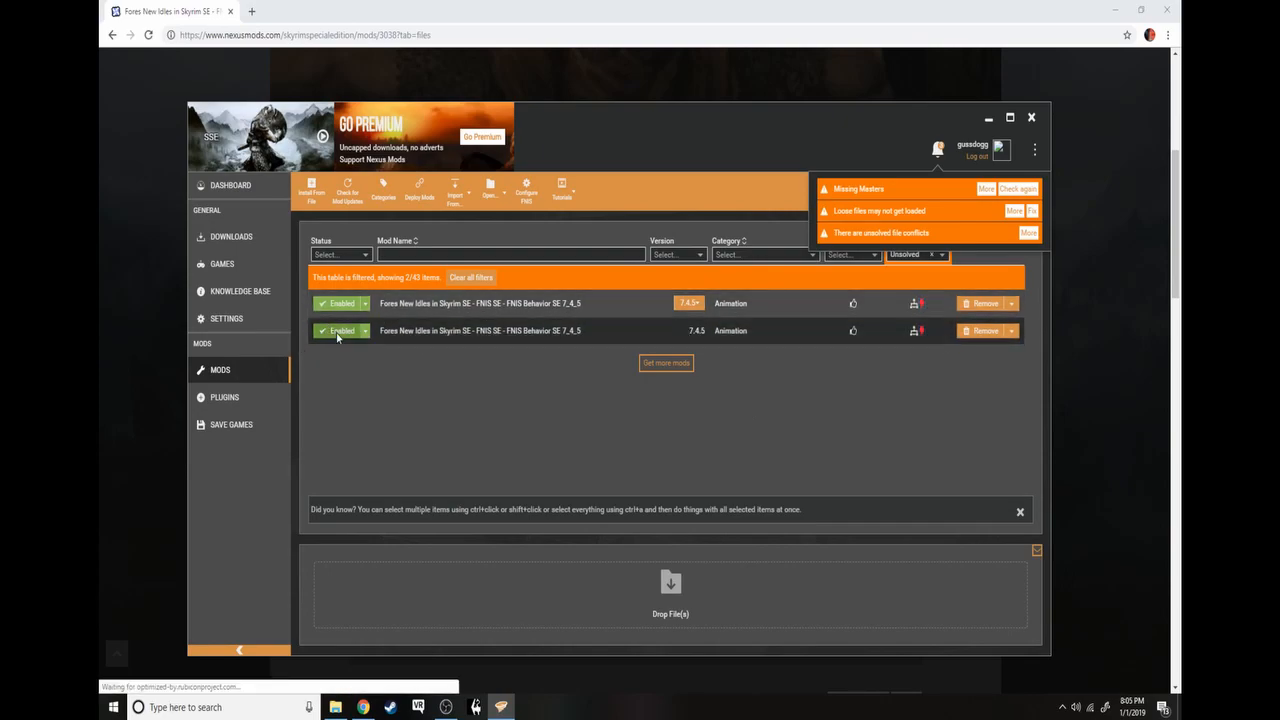
{"action": "left_click", "coordinate": [364, 330]}
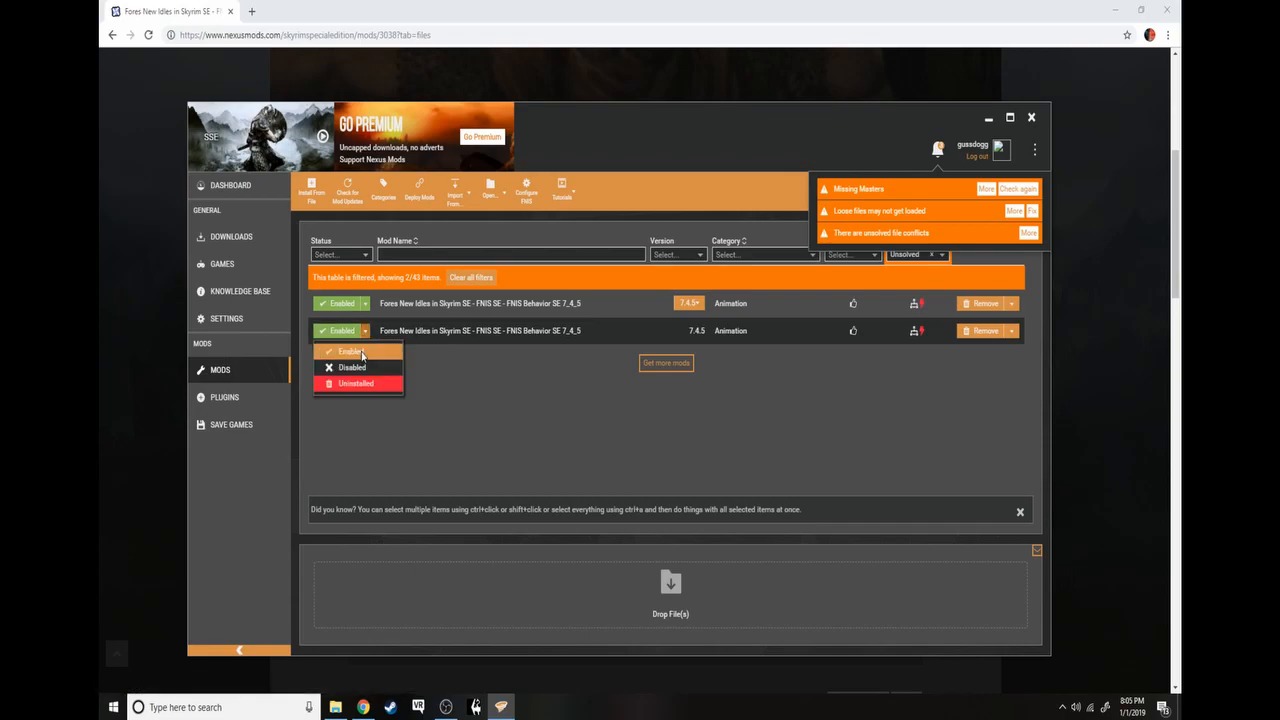
{"action": "left_click", "coordinate": [347, 352]}
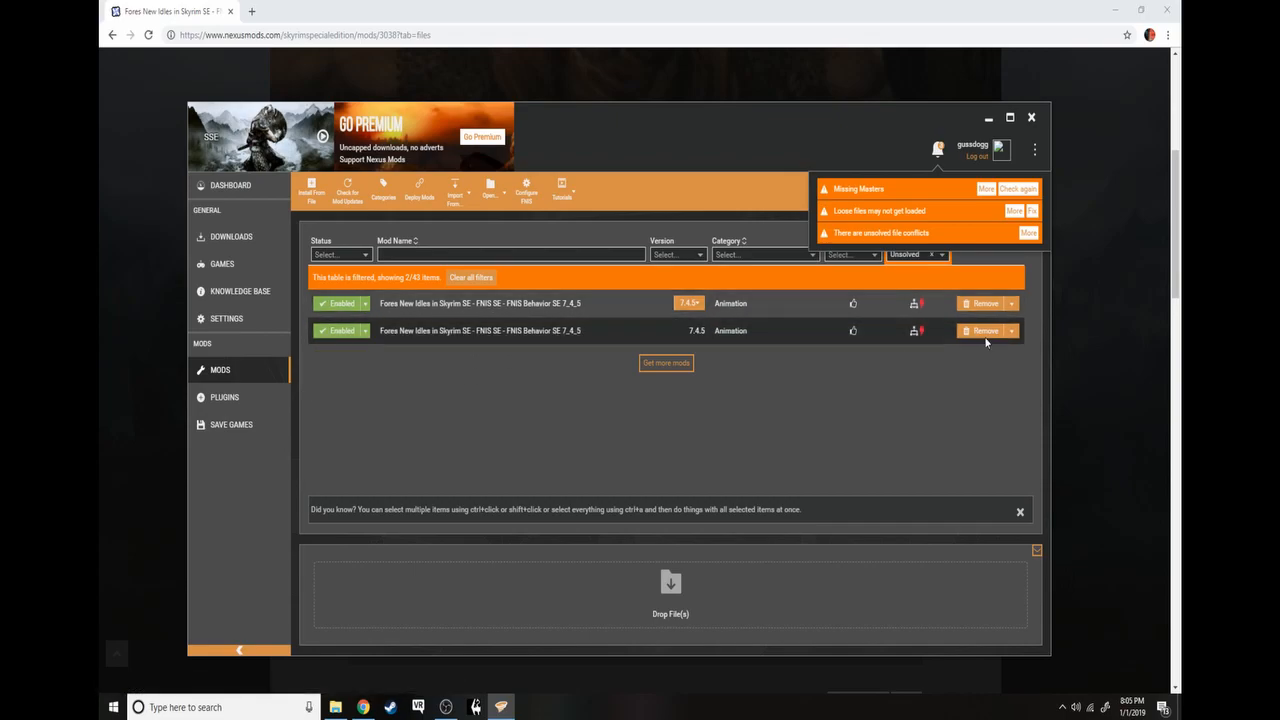
{"action": "mouse_move", "coordinate": [504, 324]}
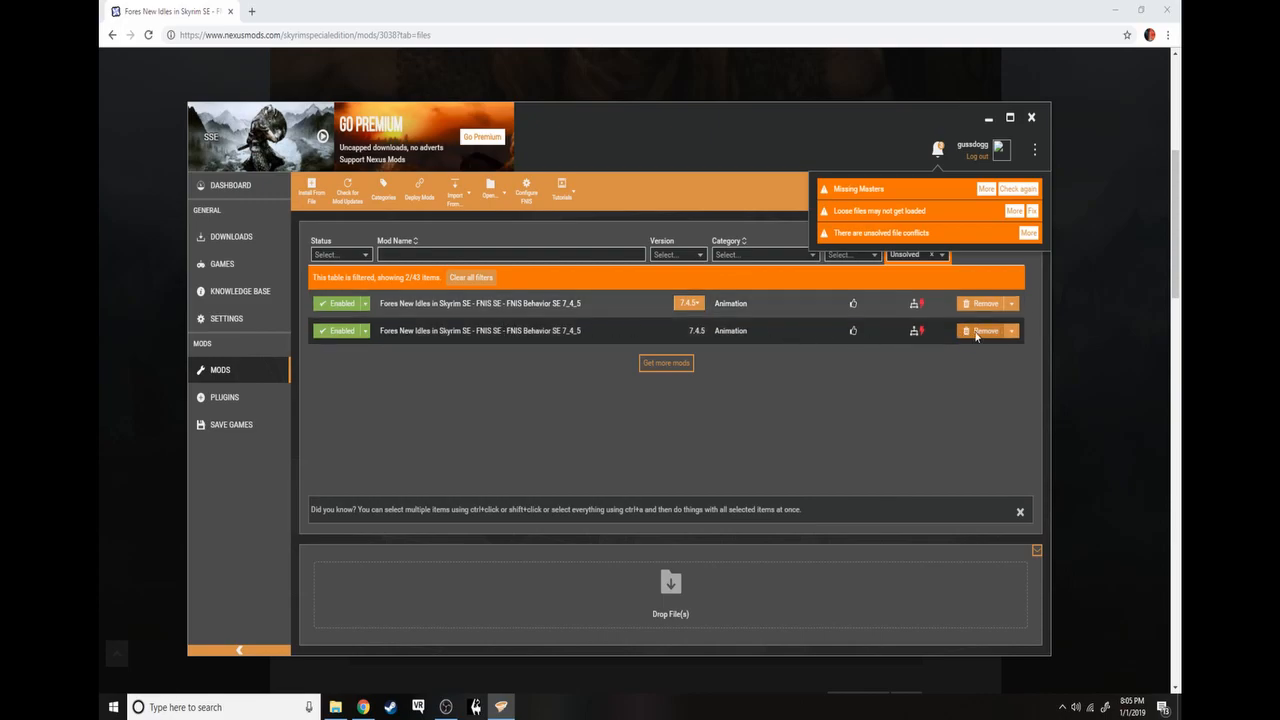
{"action": "left_click", "coordinate": [984, 330]}
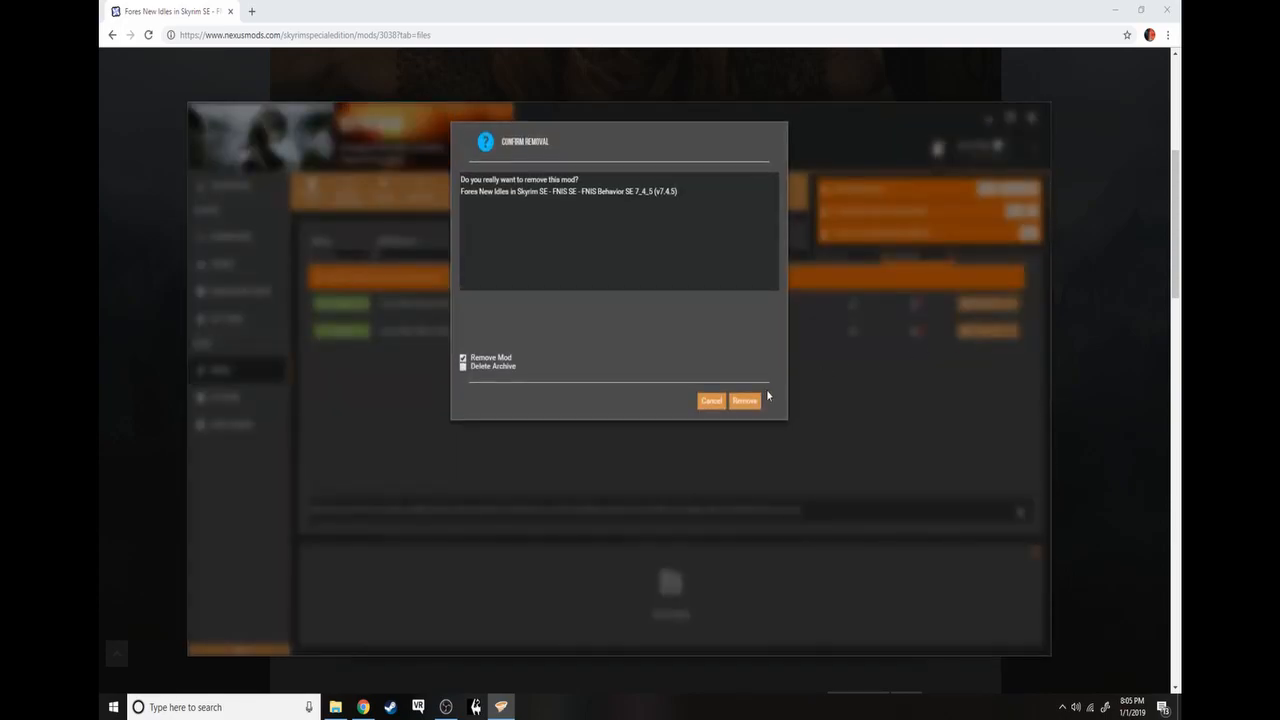
{"action": "left_click", "coordinate": [712, 400]}
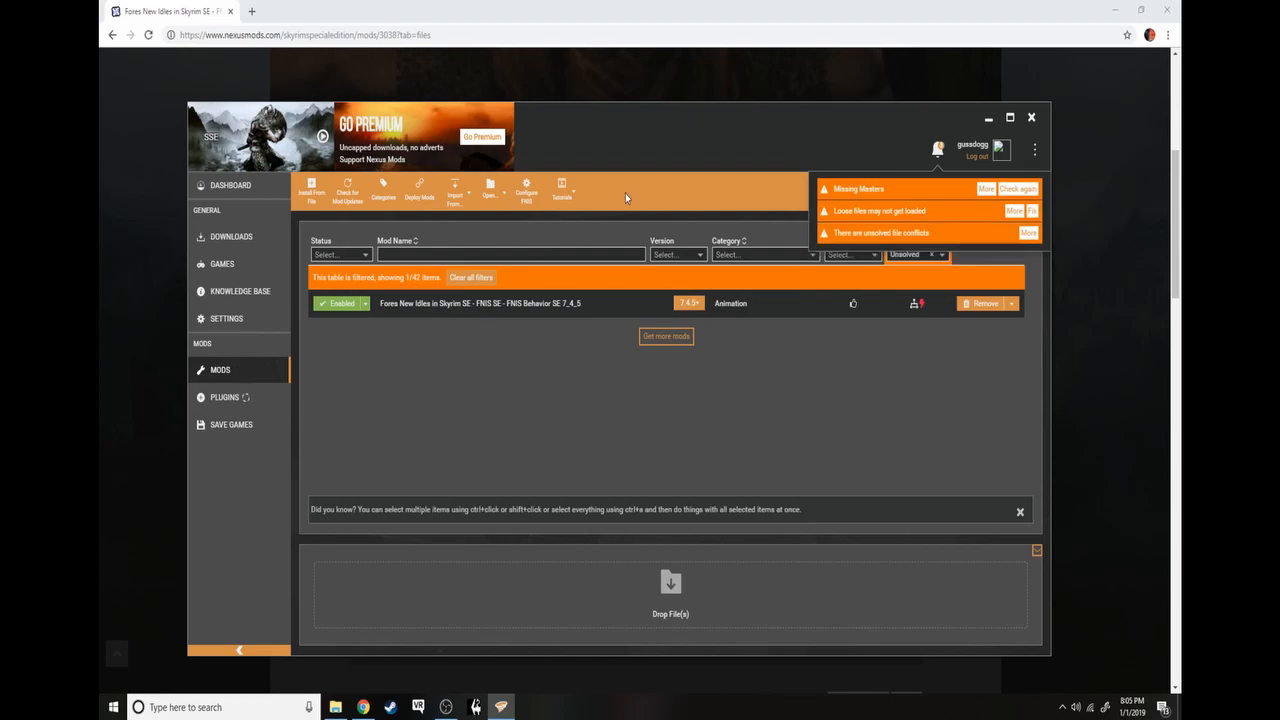
{"action": "mouse_move", "coordinate": [418, 348]}
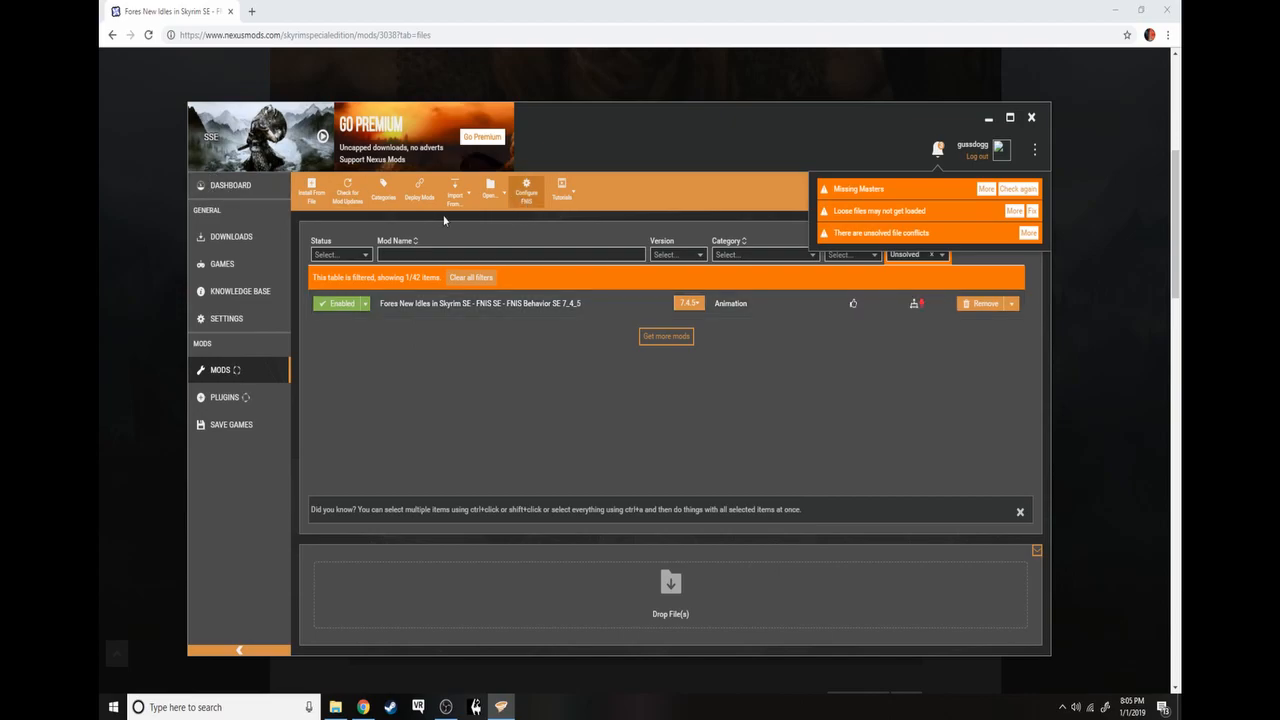
{"action": "left_click", "coordinate": [232, 184]}
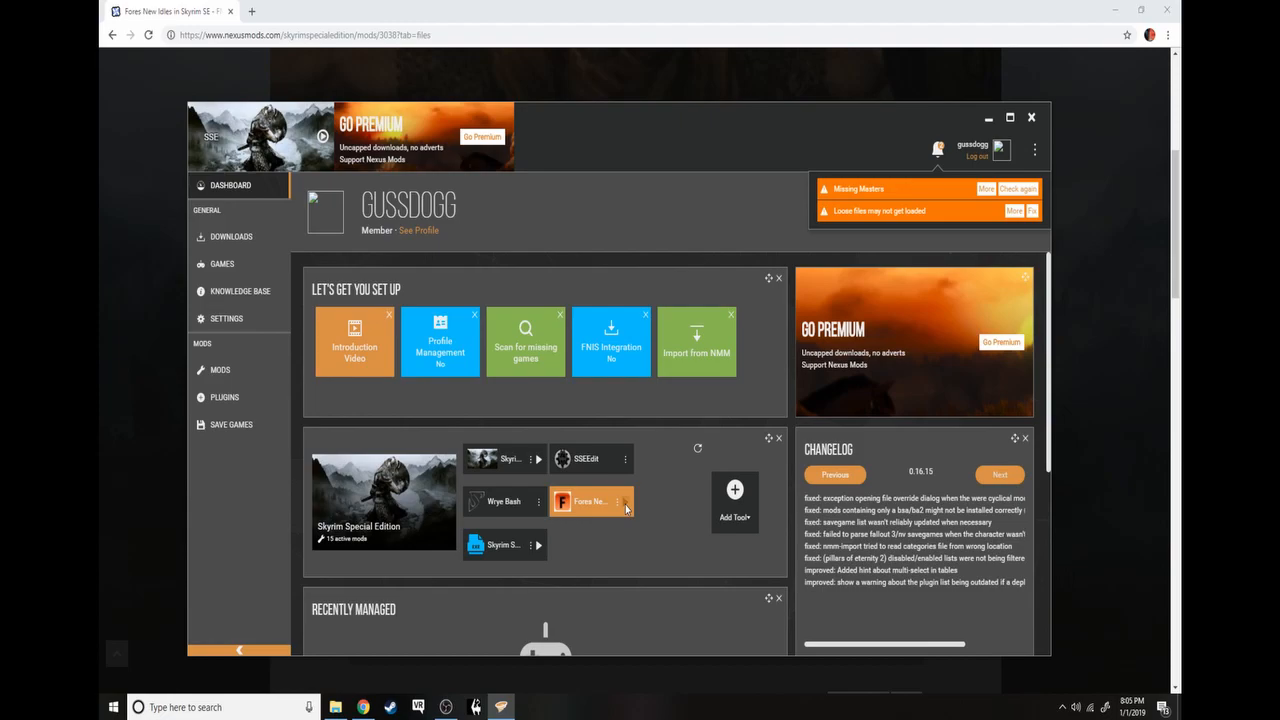
- Launch FNIS from the dashboard tool tile and run Update FNIS Behavior
{"action": "left_click", "coordinate": [590, 500]}
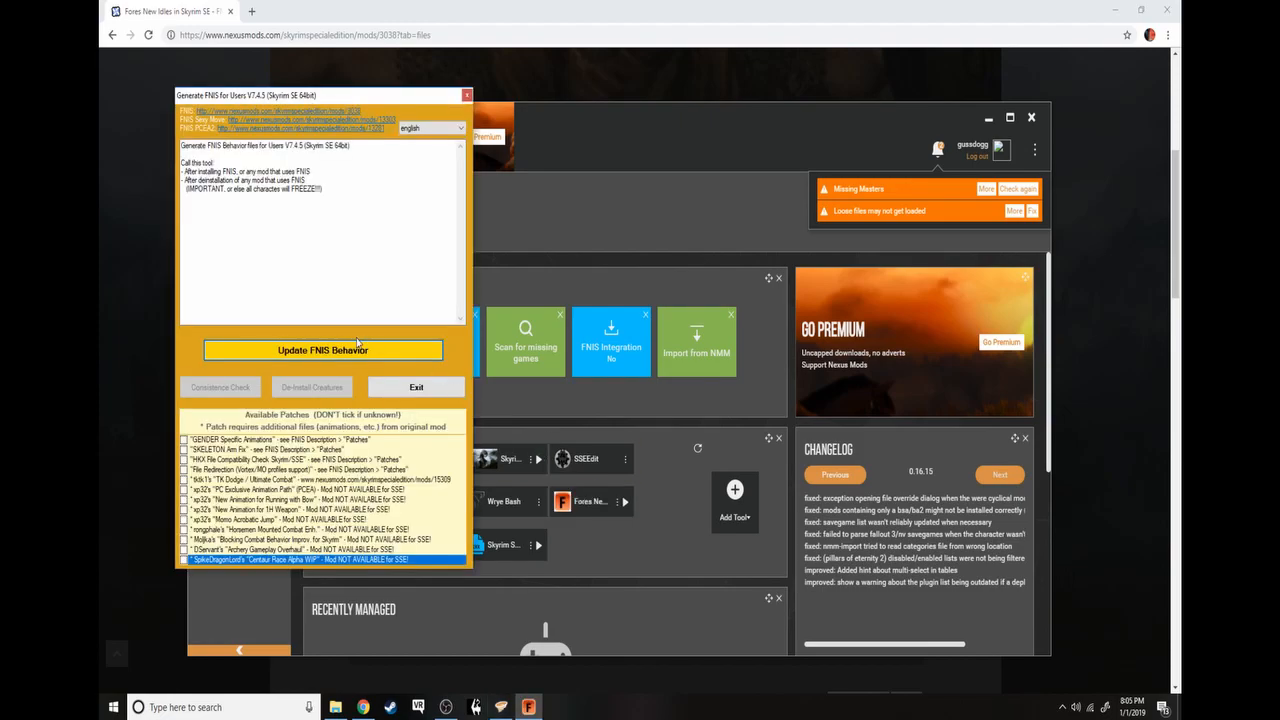
{"action": "left_click", "coordinate": [322, 349]}
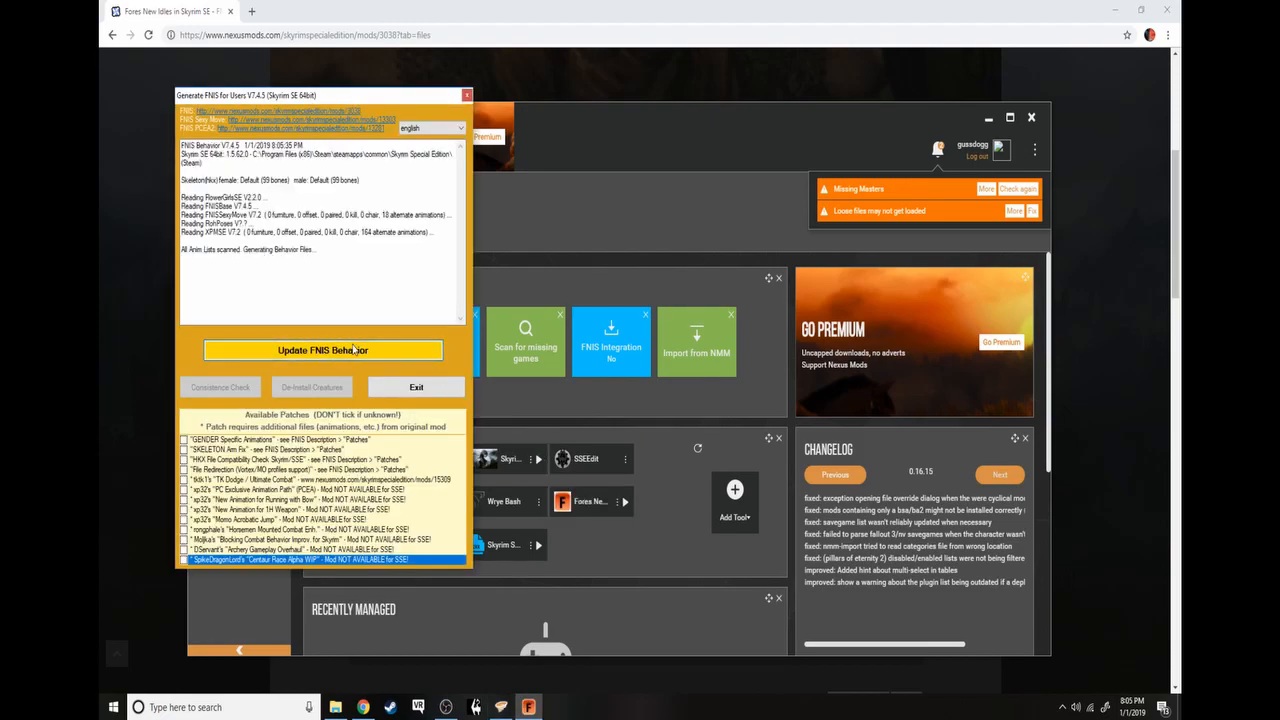
{"action": "mouse_move", "coordinate": [518, 228]}
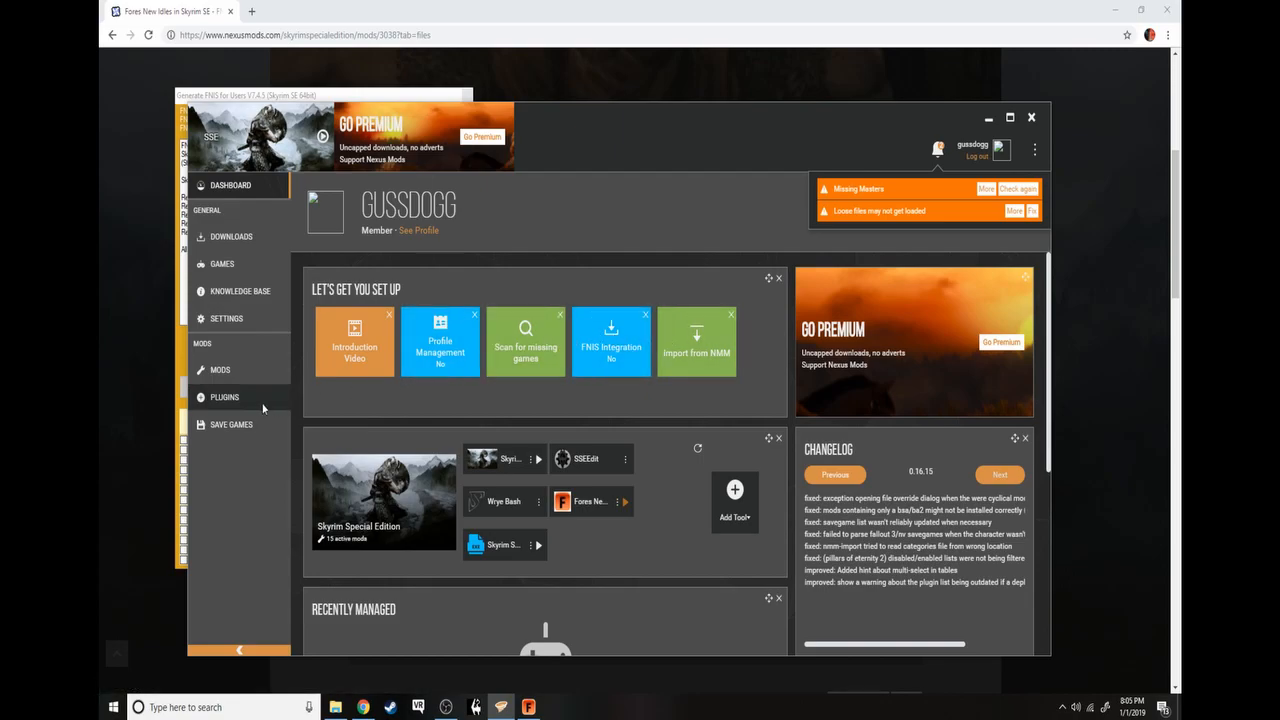
- In the plugins list, disable Realistic Voice.esp
{"action": "left_click", "coordinate": [224, 396]}
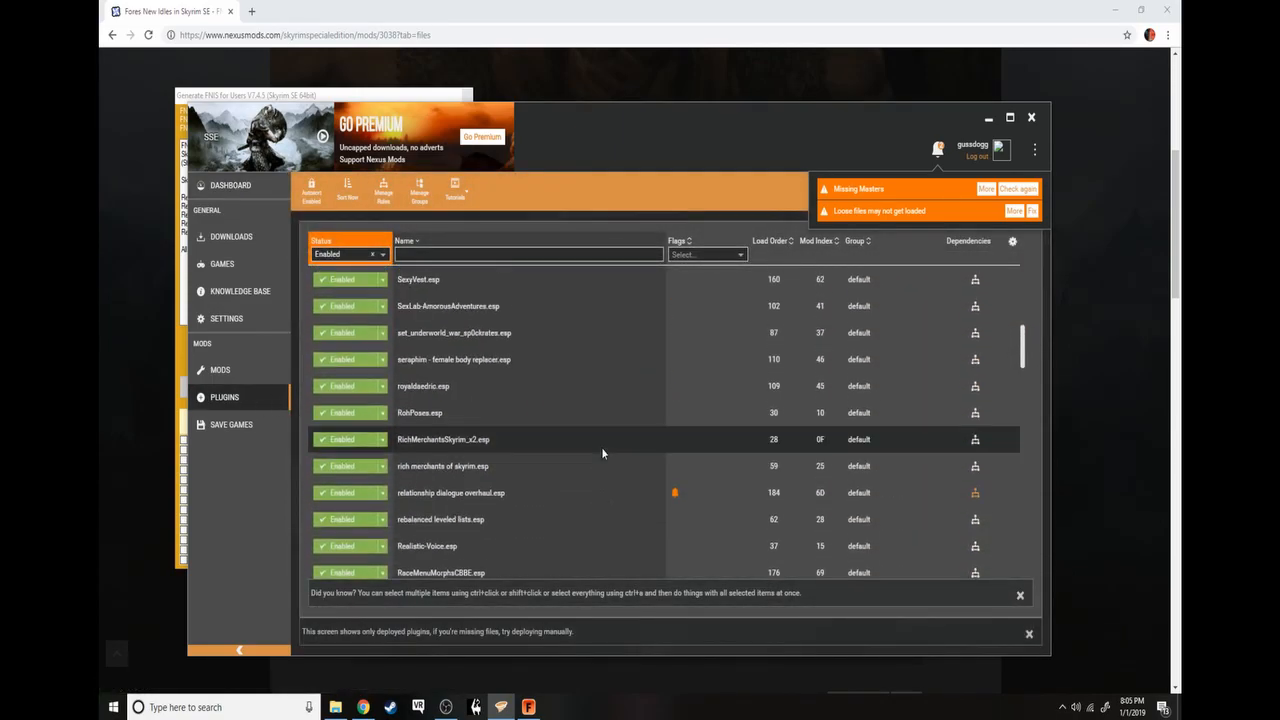
{"action": "scroll", "scroll_direction": "down", "scroll_amount": 3}
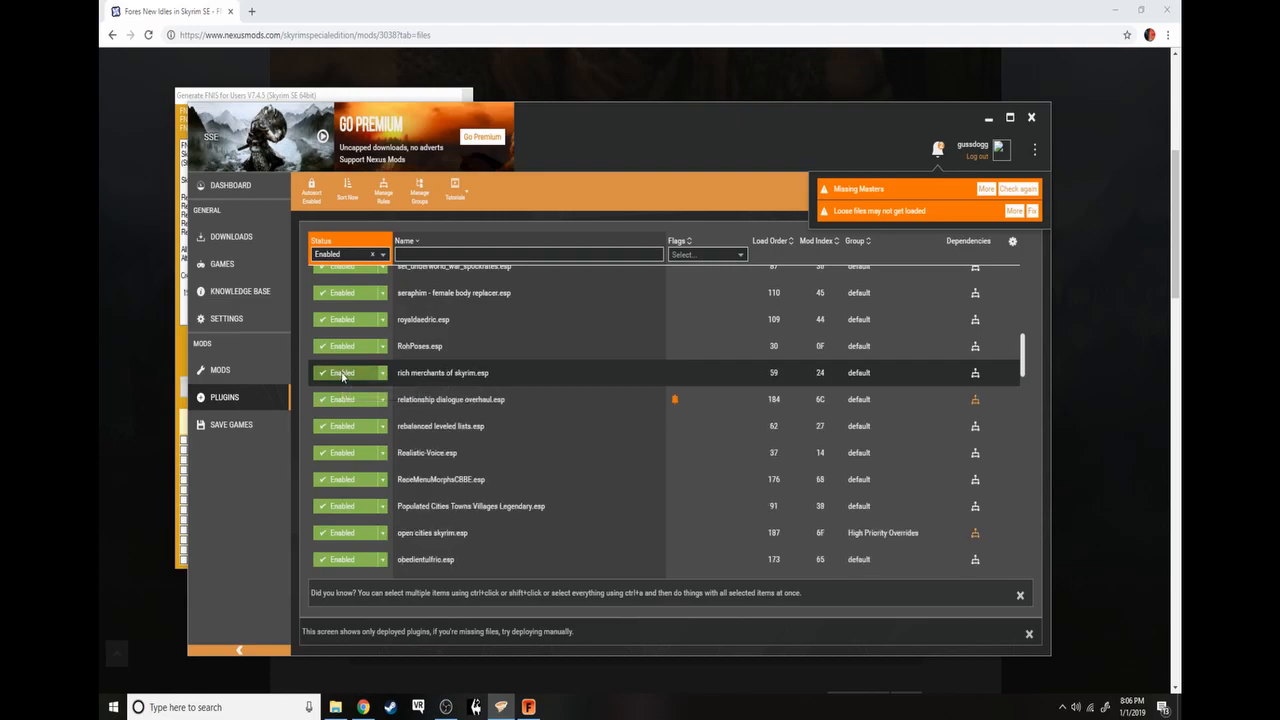
{"action": "mouse_move", "coordinate": [370, 380]}
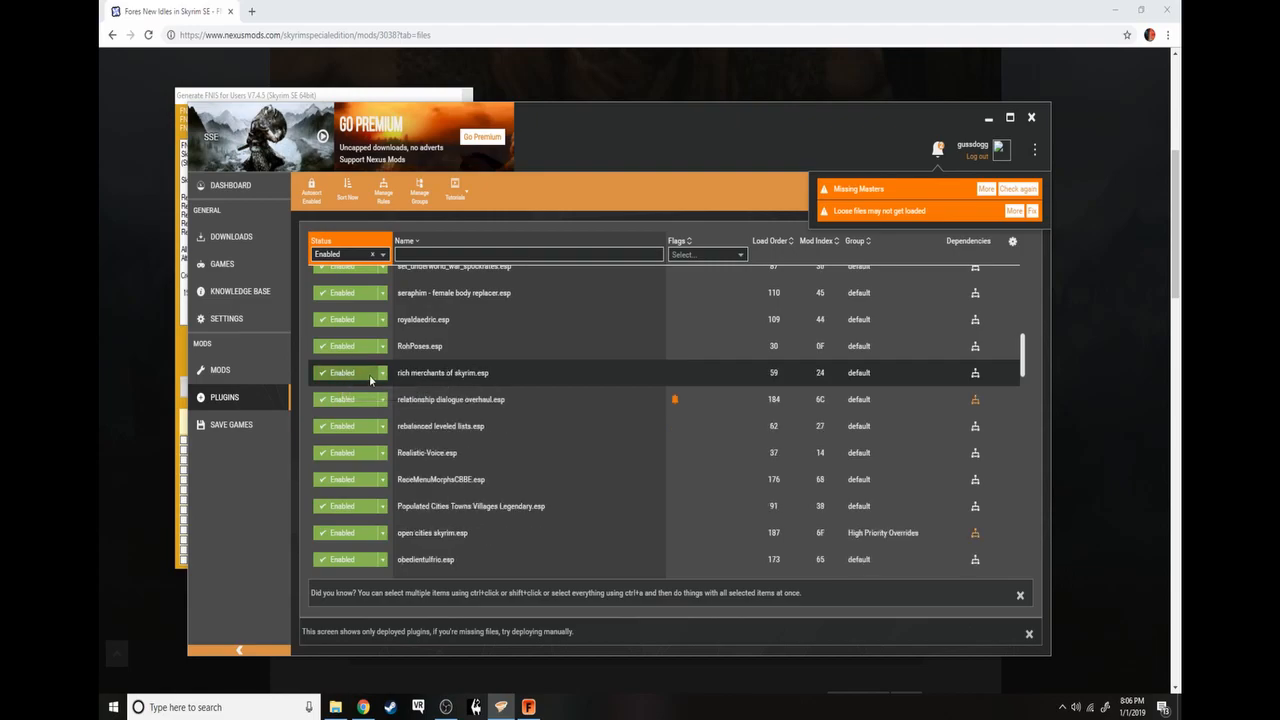
{"action": "mouse_move", "coordinate": [340, 452]}
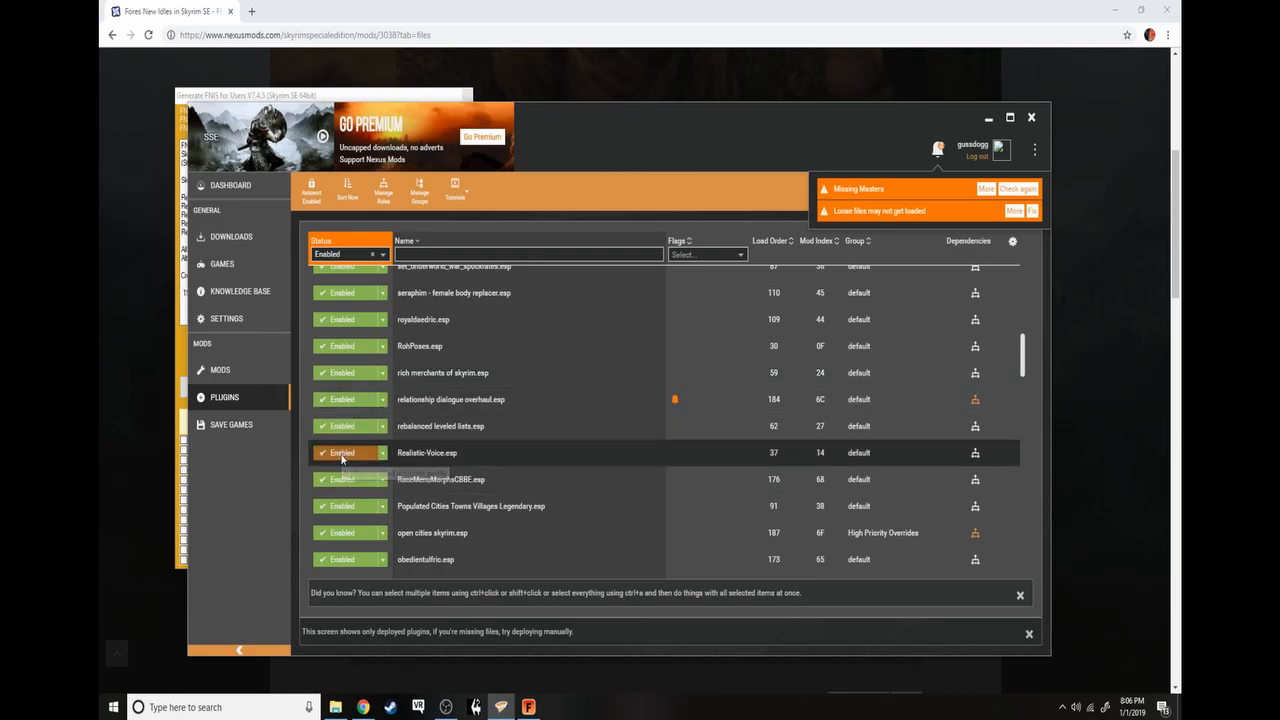
{"action": "left_click", "coordinate": [348, 254]}
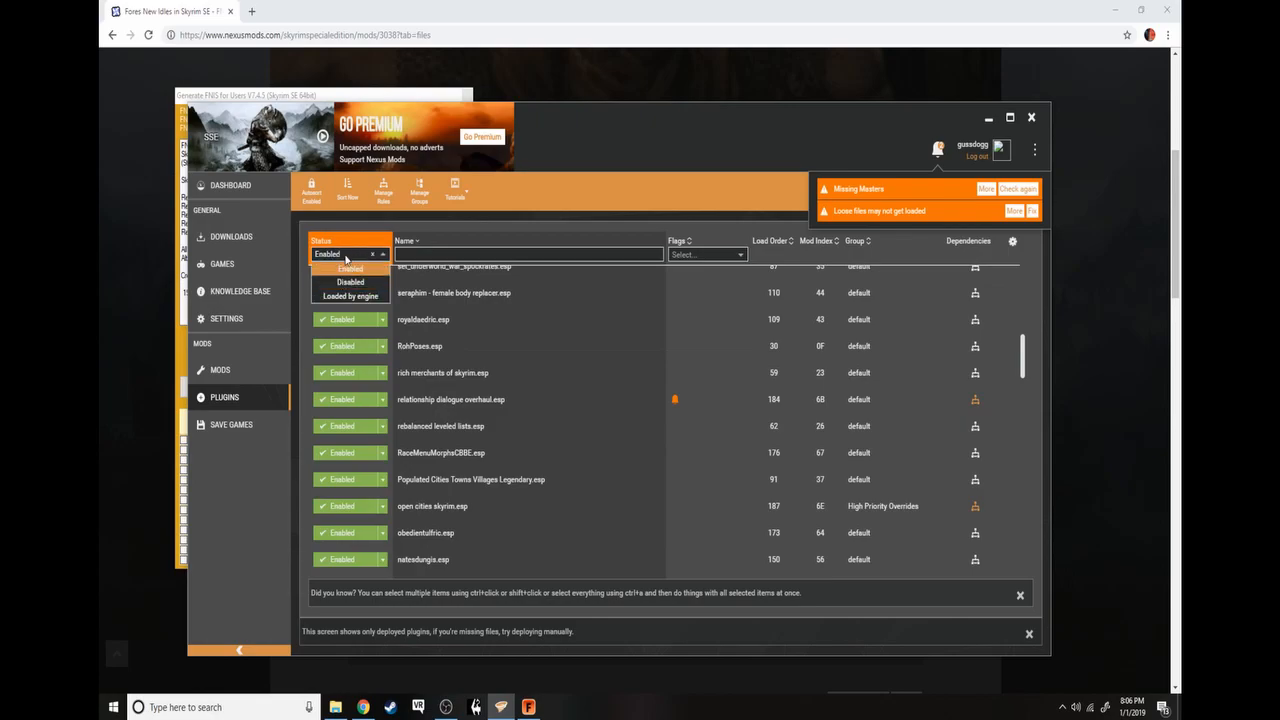
- Filter the plugins list to Disabled status and scroll through it
{"action": "left_click", "coordinate": [350, 282]}
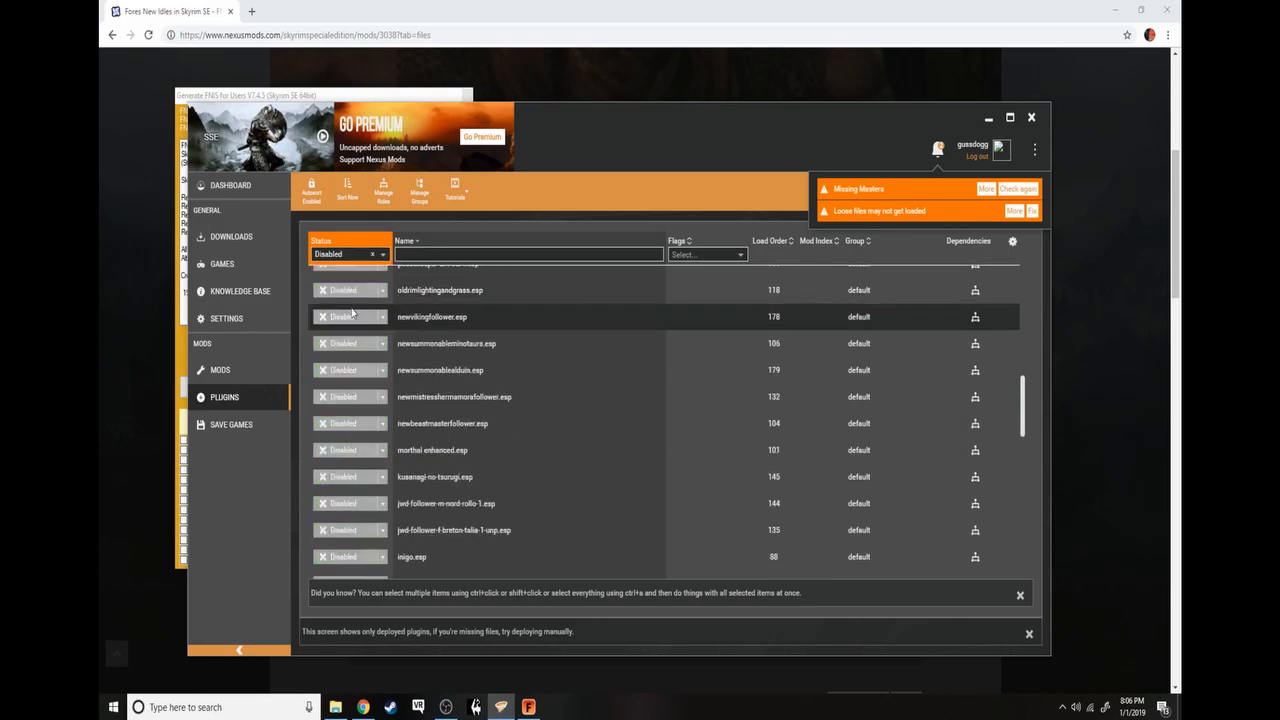
{"action": "scroll", "scroll_direction": "down", "scroll_amount": 3}
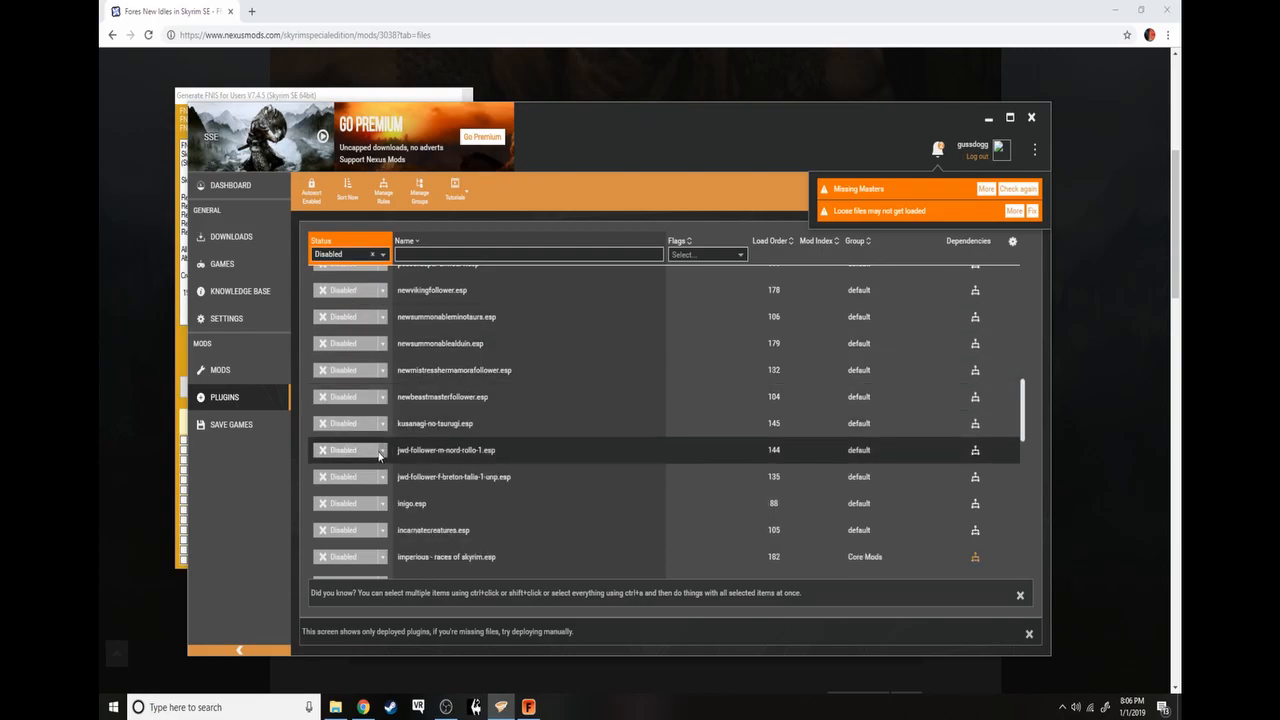
{"action": "scroll", "scroll_direction": "down", "scroll_amount": 3}
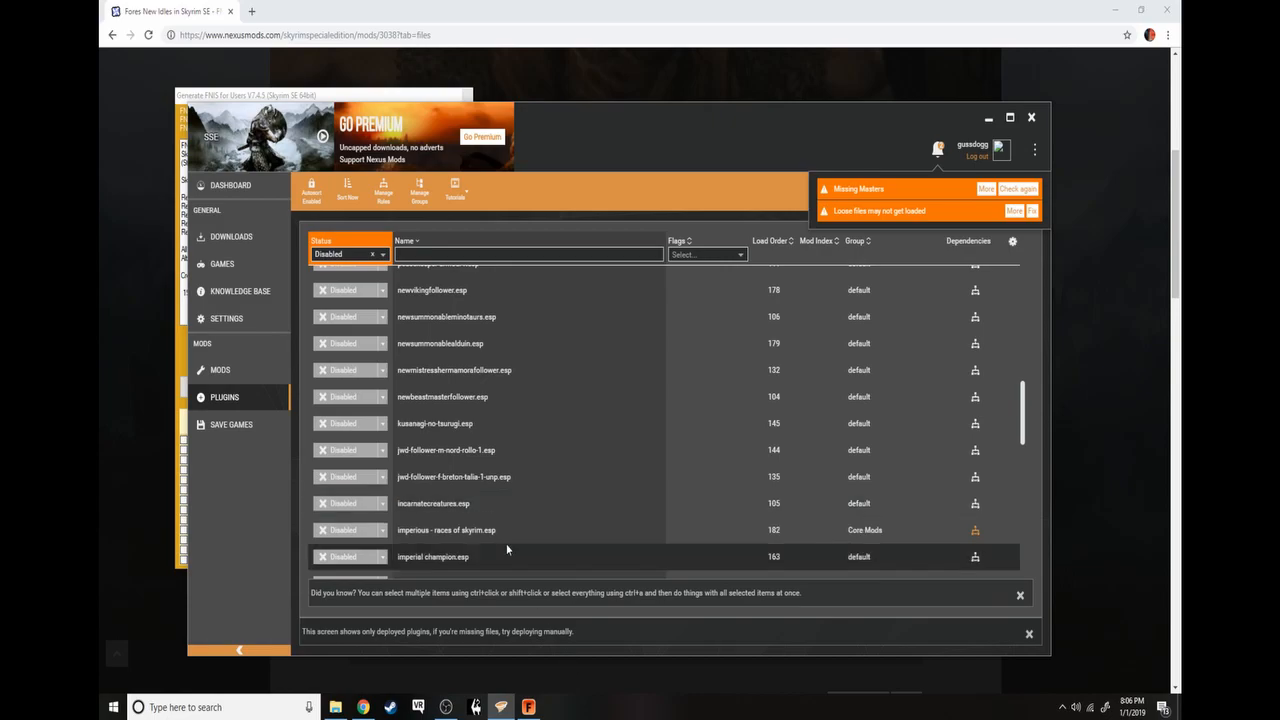
{"action": "mouse_move", "coordinate": [436, 418]}
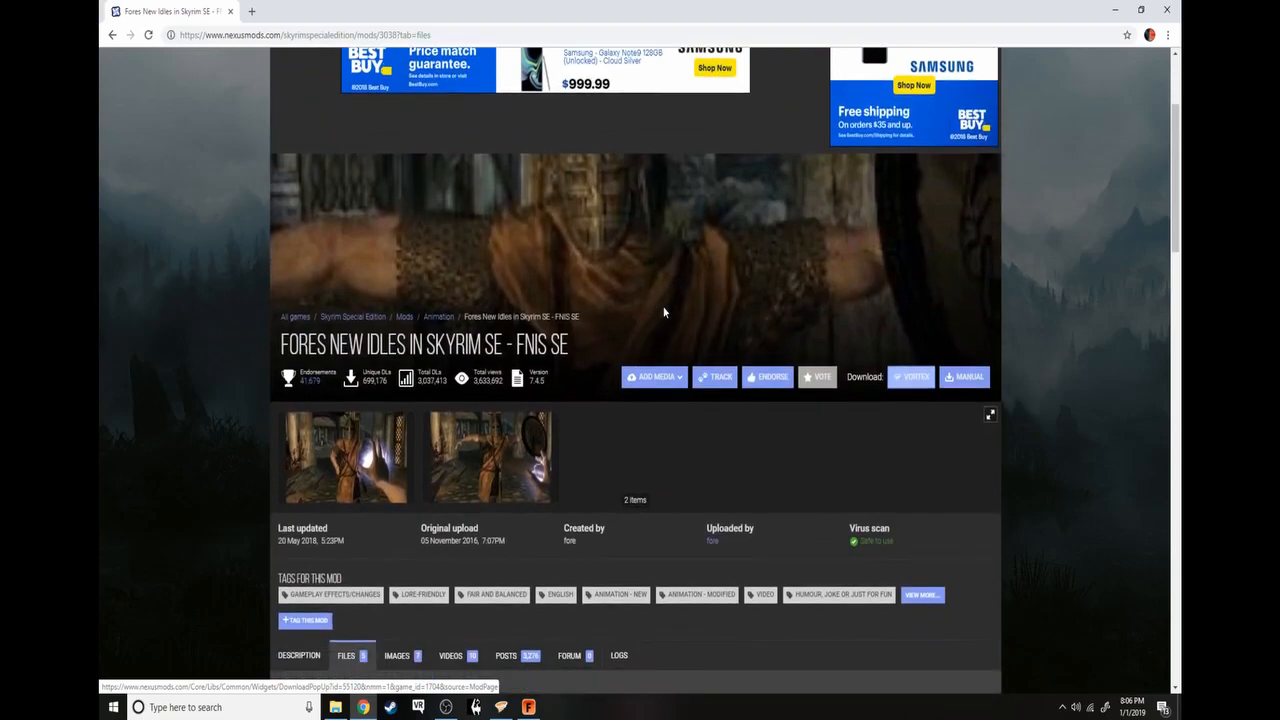
{"action": "mouse_move", "coordinate": [584, 396]}
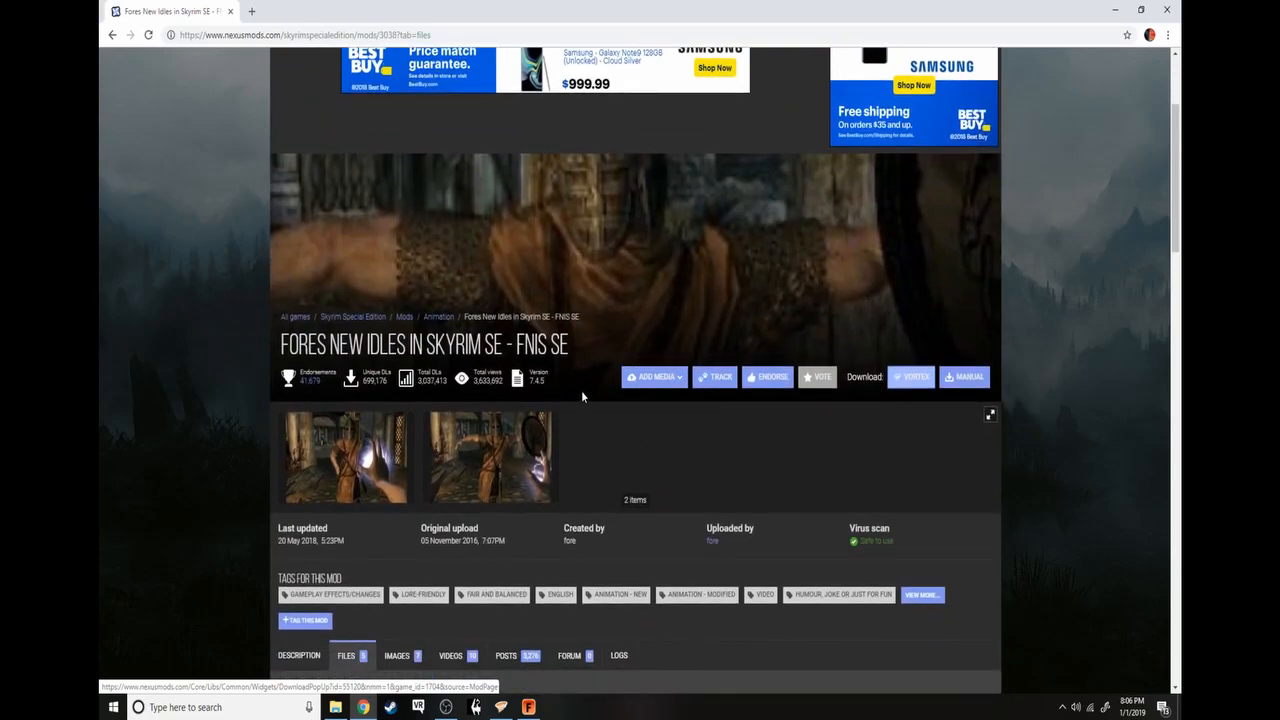